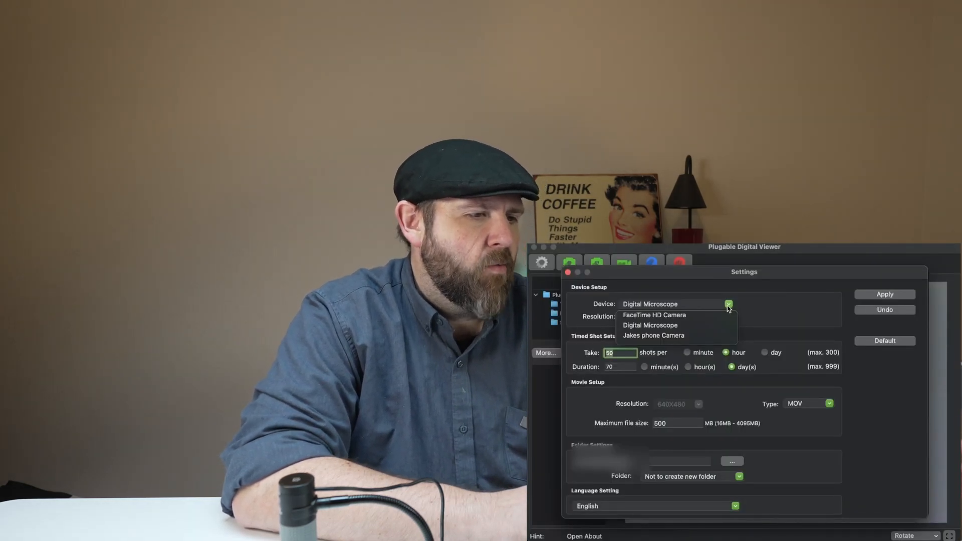
Choose Digital Microscope as the capture device in Settings.
left_click(727, 316)
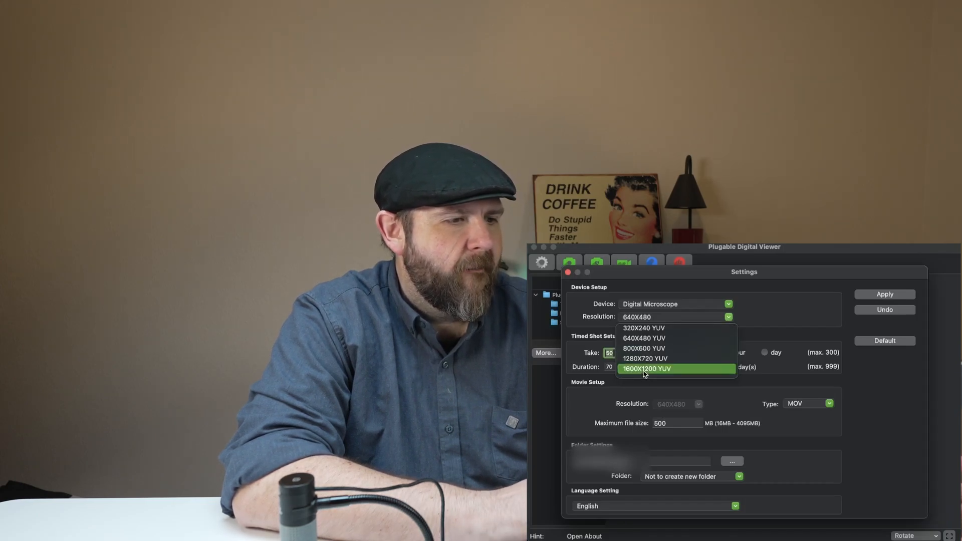
Set the microscope resolution to 640X480 YUV, correcting an initial 800X600 YUV pick.
left_click(644, 368)
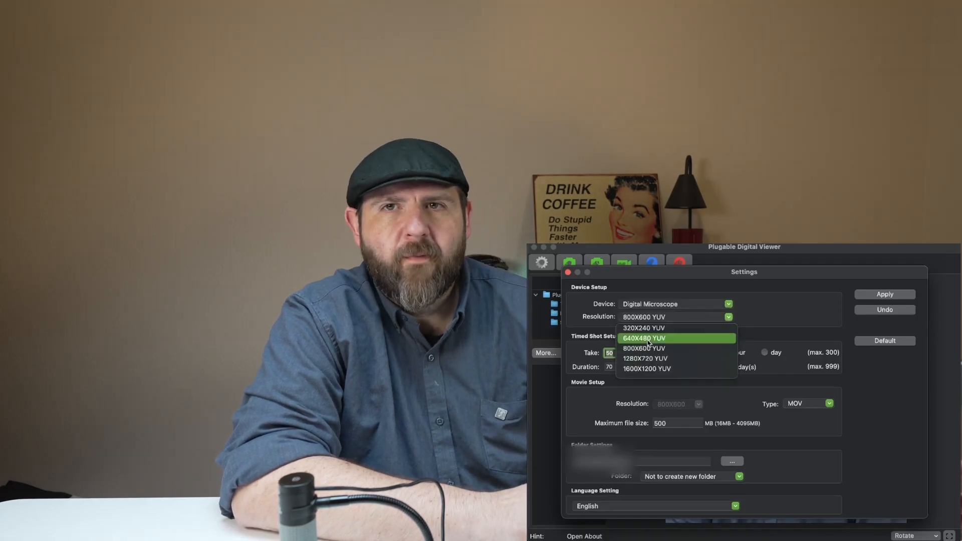
left_click(644, 338)
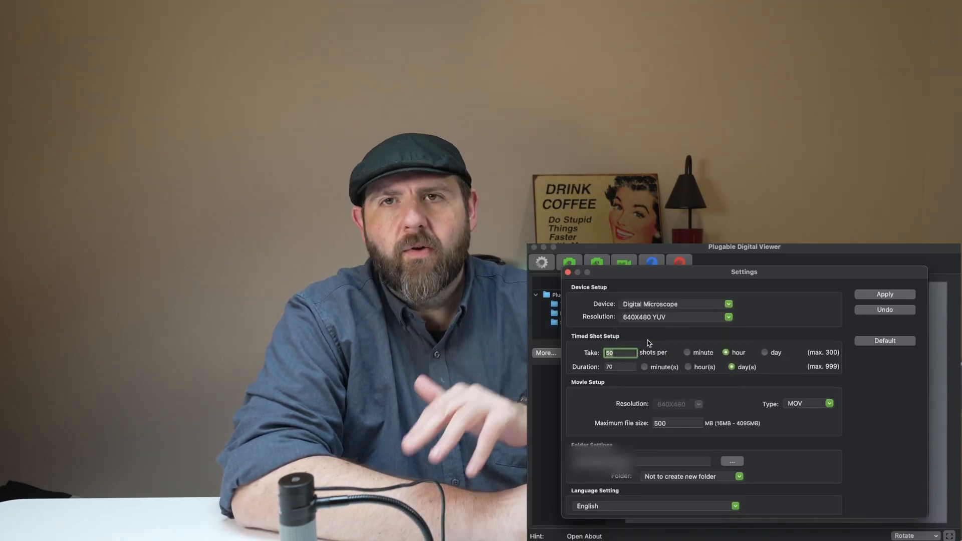